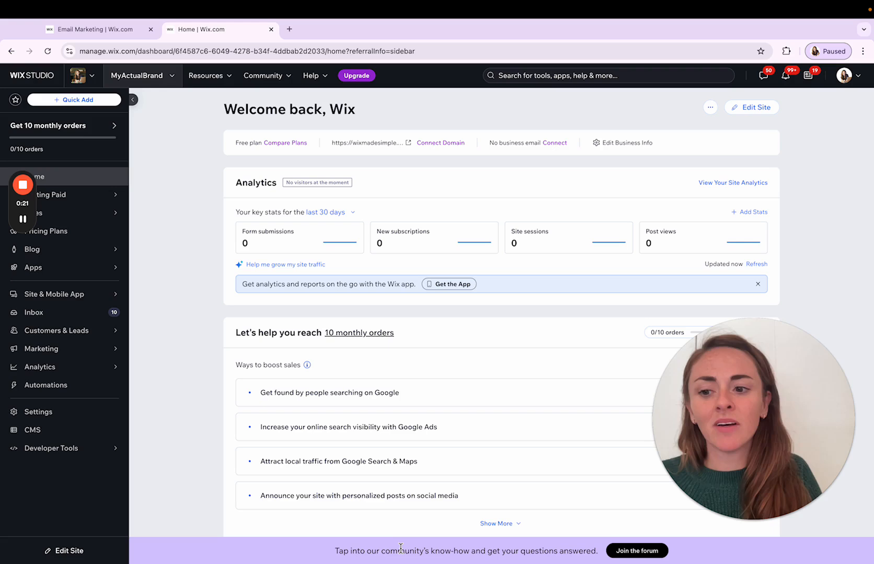
pyautogui.moveTo(80, 312)
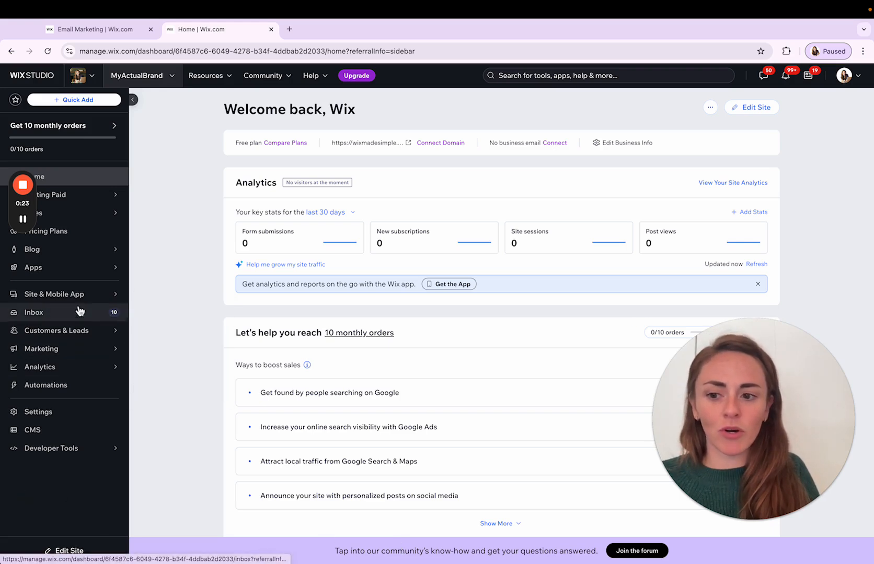
# - Navigate from the dashboard sidebar through Marketing to the Coupons page
pyautogui.click(40, 348)
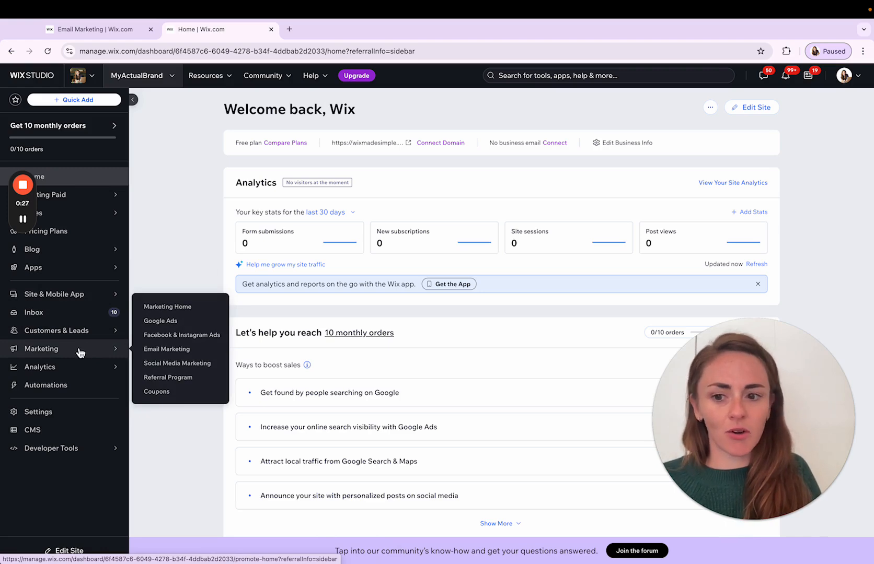
pyautogui.click(156, 390)
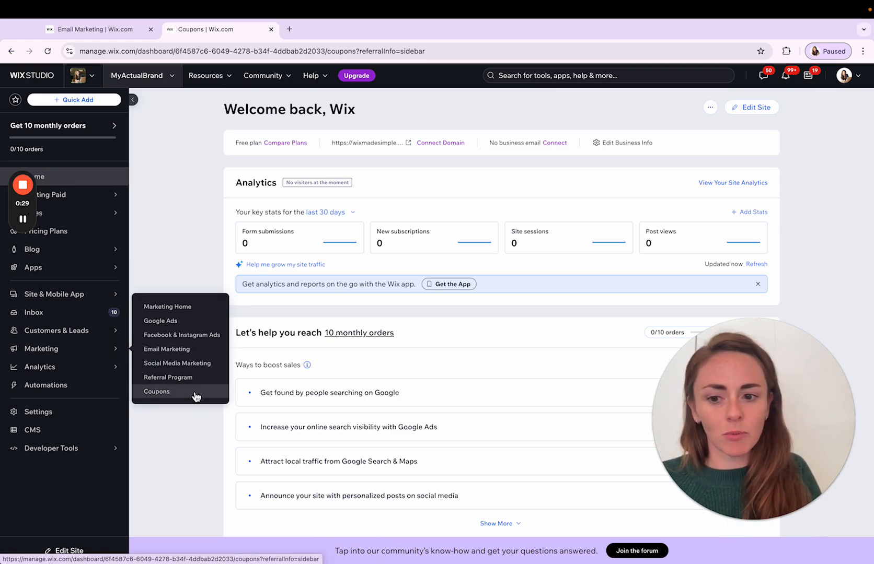
pyautogui.click(156, 391)
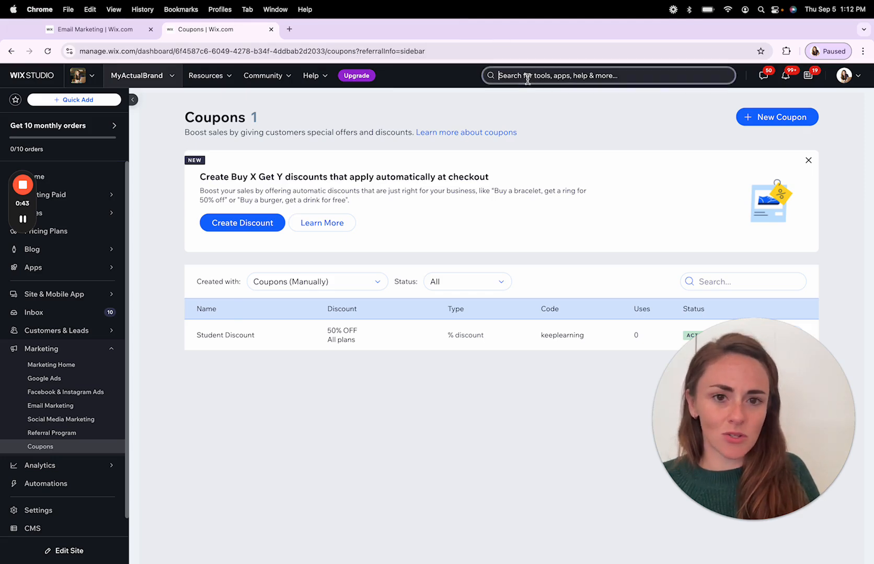
pyautogui.write('coupon')
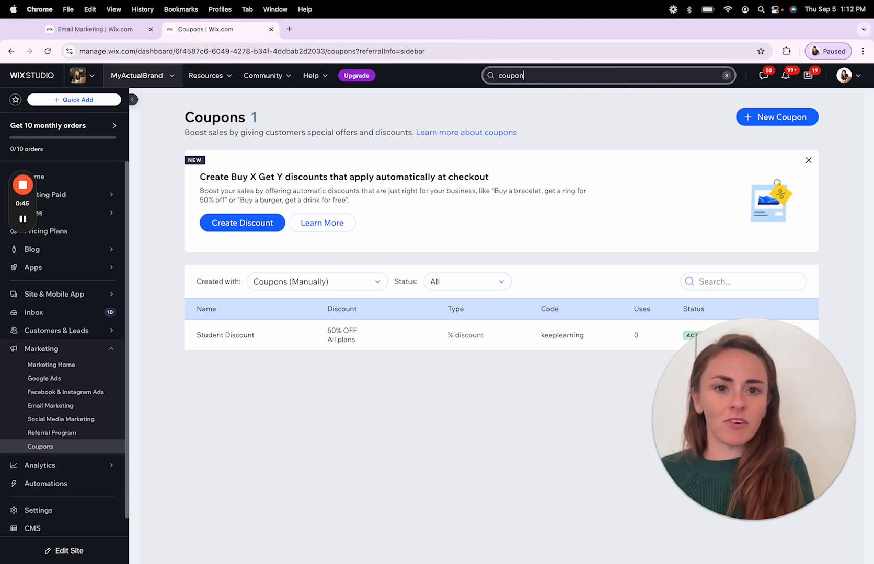
pyautogui.click(607, 75)
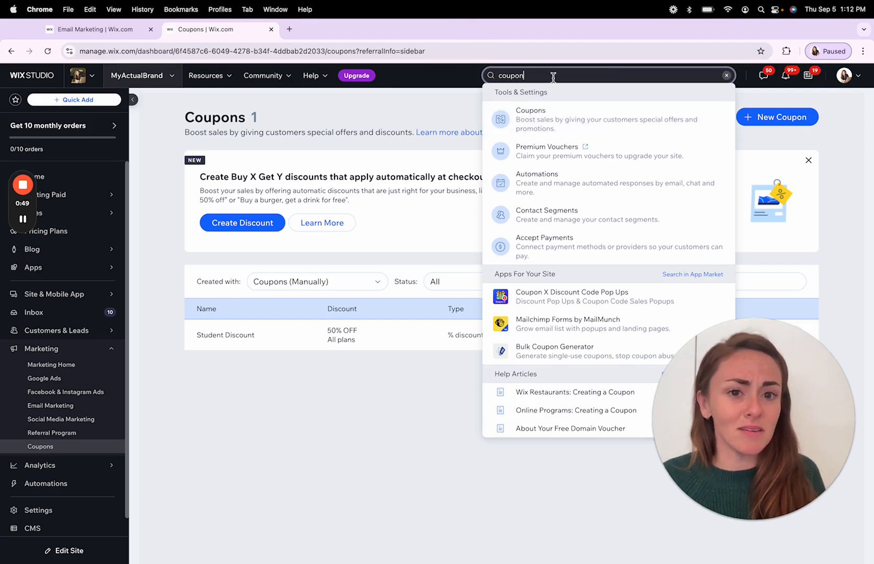
pyautogui.moveTo(547, 119)
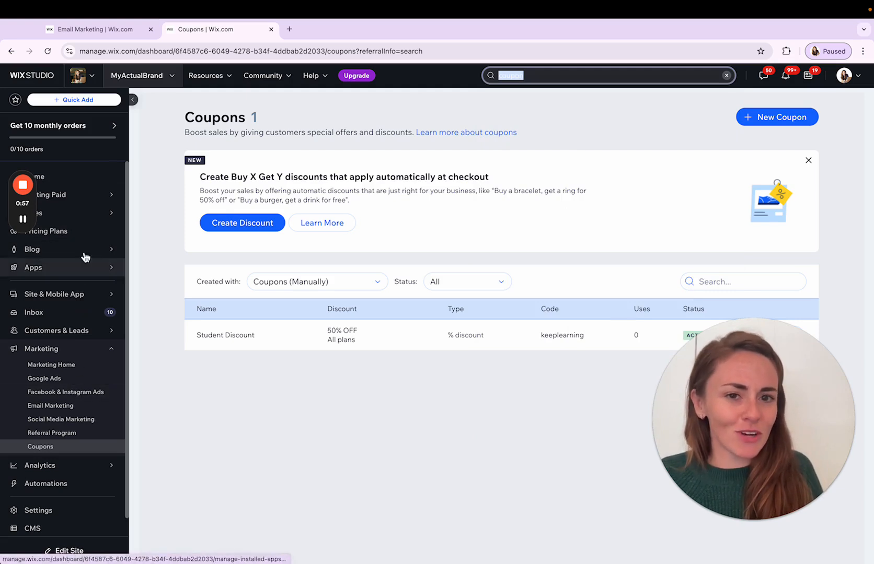
pyautogui.moveTo(39, 511)
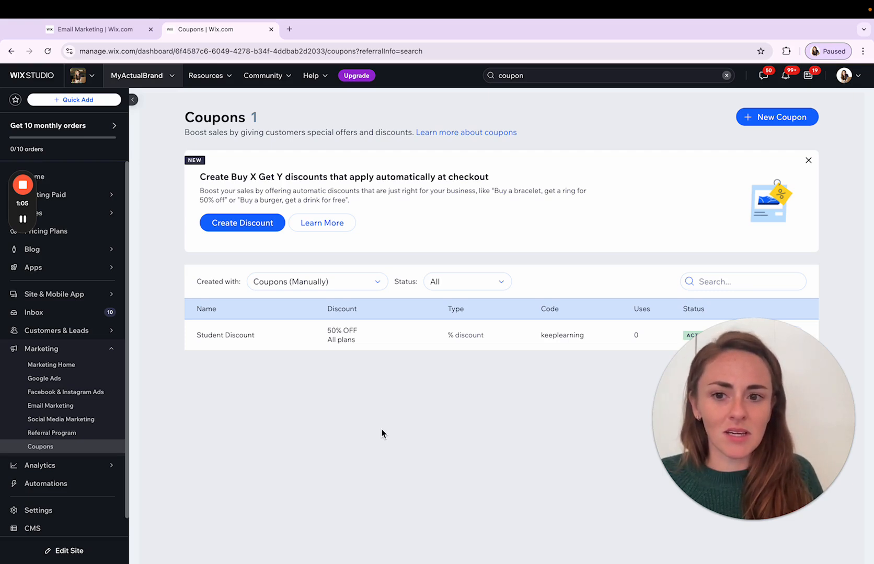
pyautogui.moveTo(706, 141)
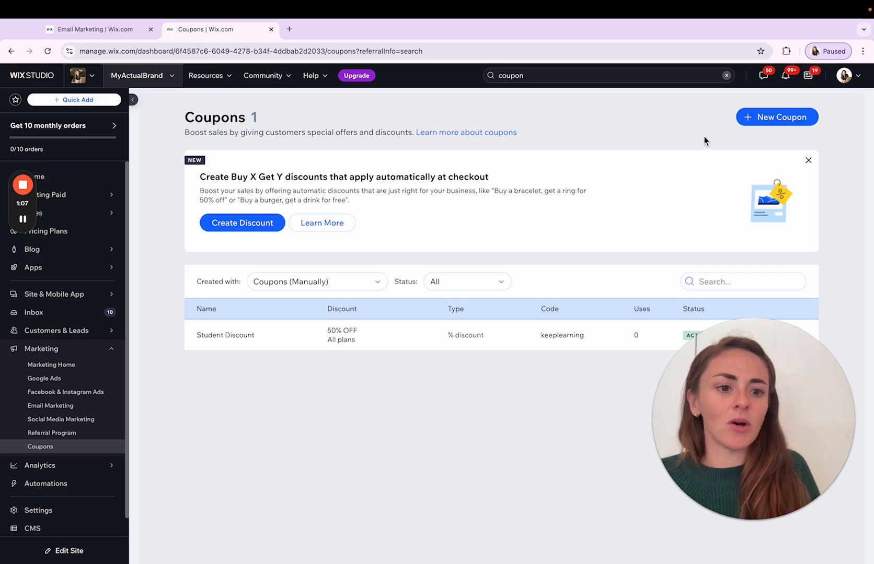
pyautogui.moveTo(233, 354)
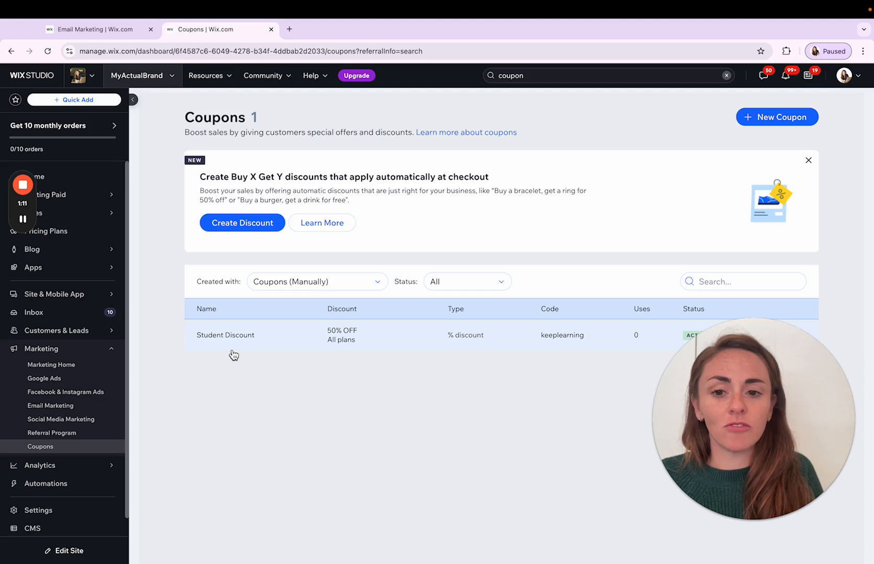
pyautogui.moveTo(548, 333)
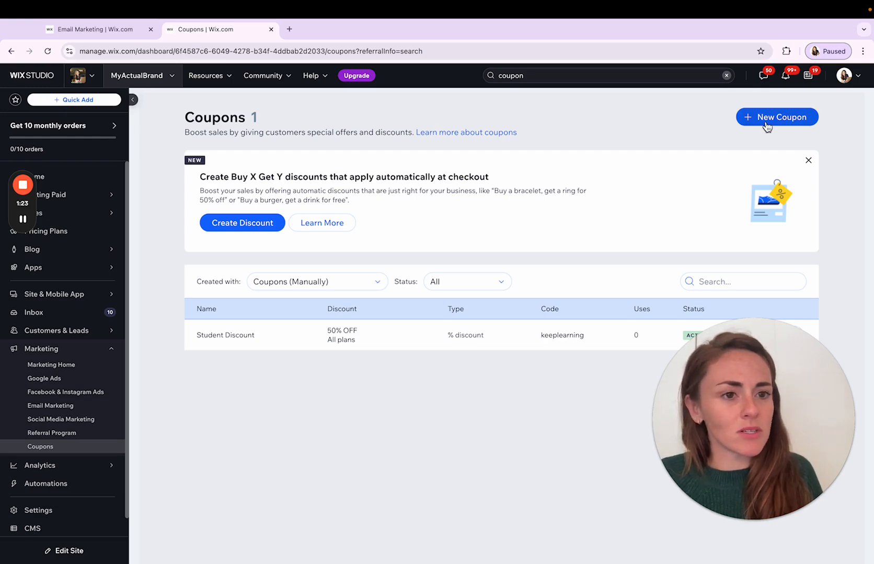
# - Start a new coupon and compare the percentage and fixed dollar discount types
pyautogui.click(776, 117)
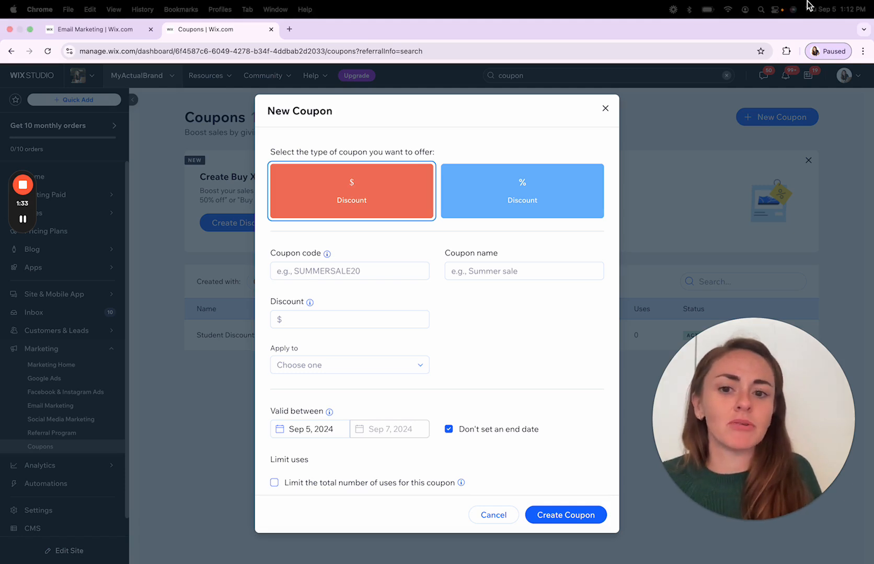
pyautogui.click(522, 192)
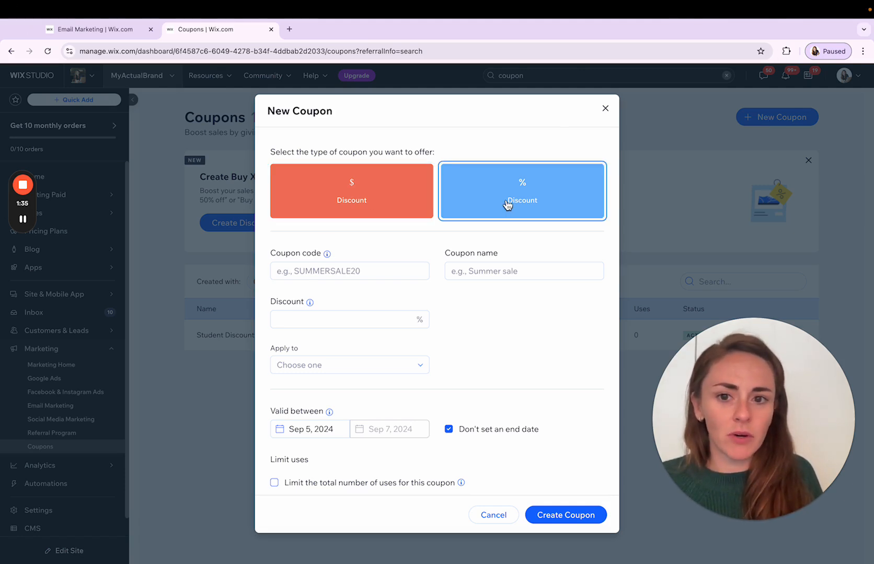
pyautogui.click(351, 191)
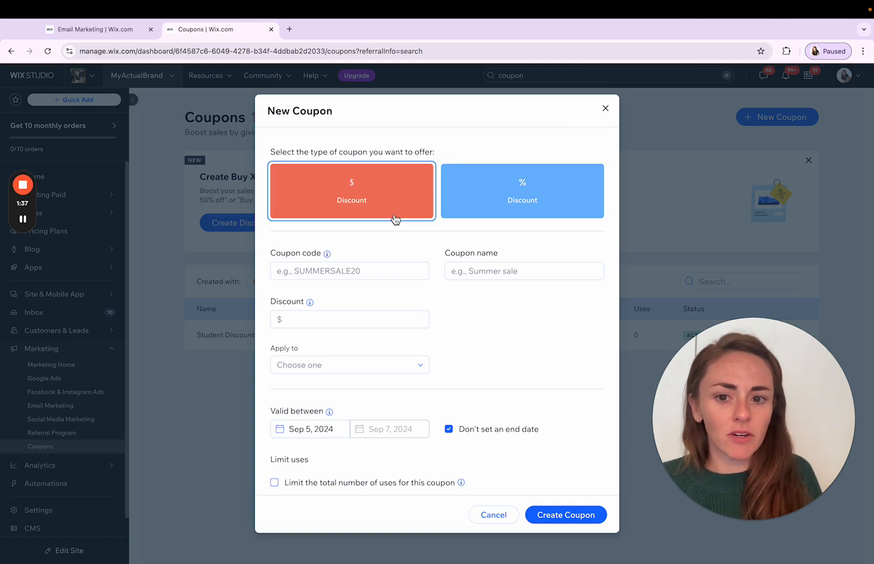
pyautogui.click(350, 319)
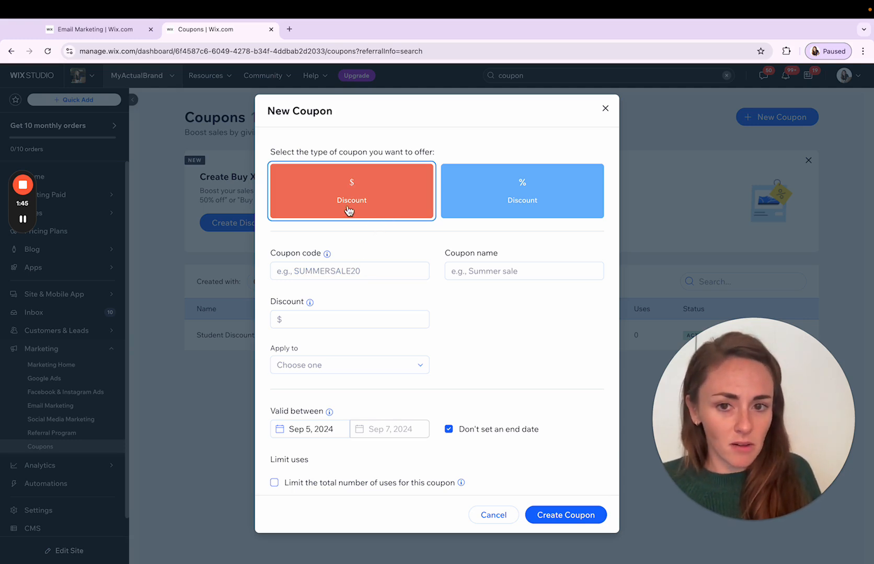
# - Settle on the $ Discount type and move to the Coupon code field
pyautogui.click(349, 319)
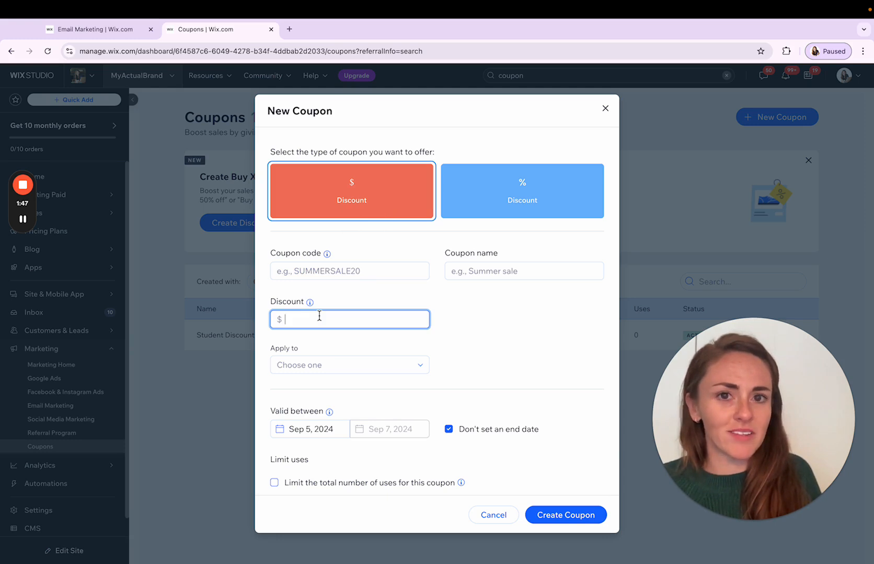
pyautogui.click(521, 191)
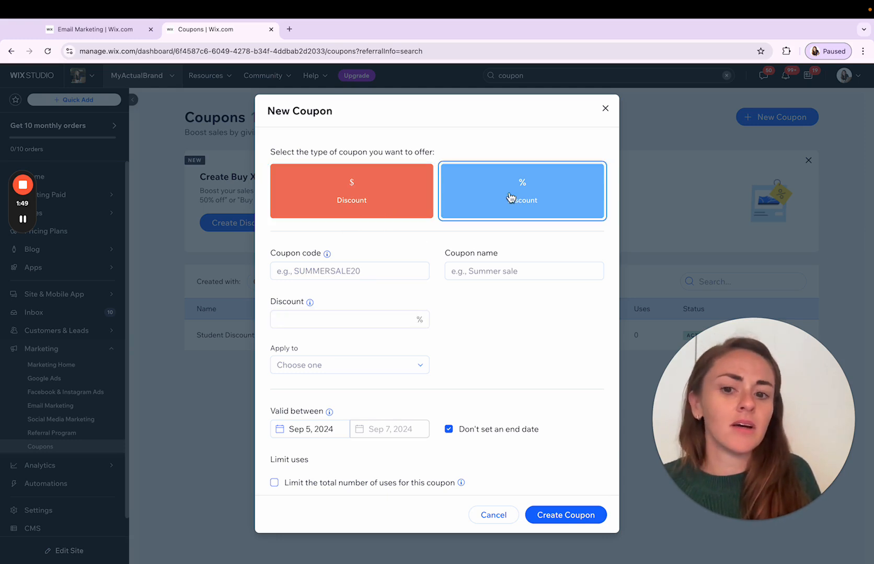
pyautogui.moveTo(384, 254)
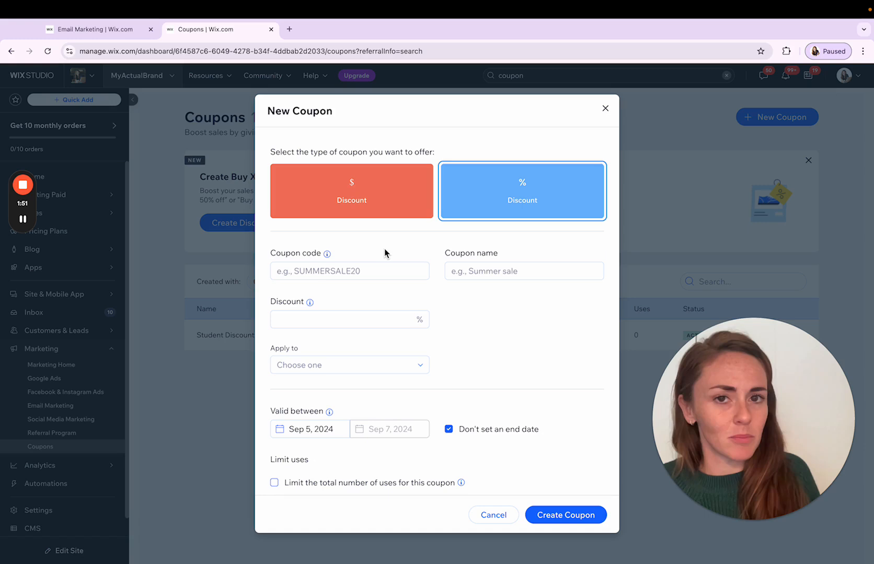
pyautogui.click(351, 191)
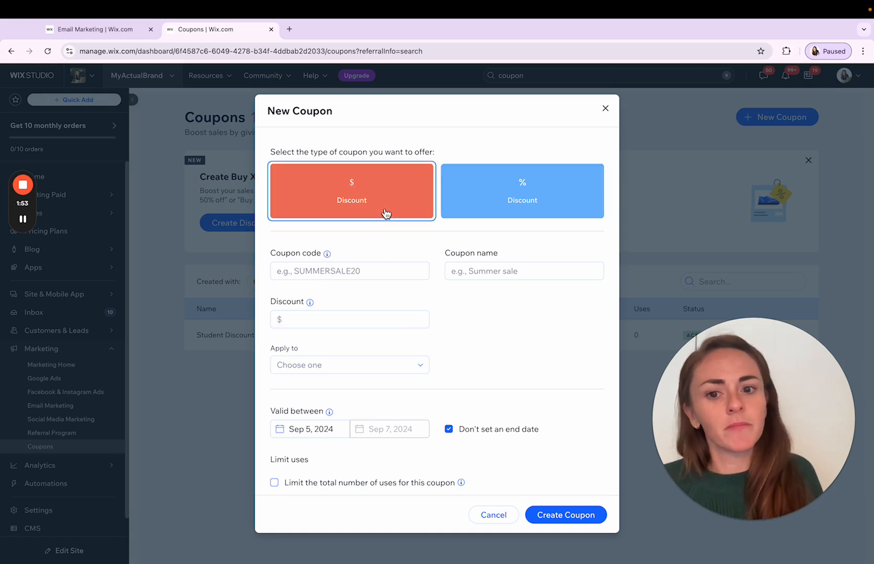
pyautogui.click(349, 271)
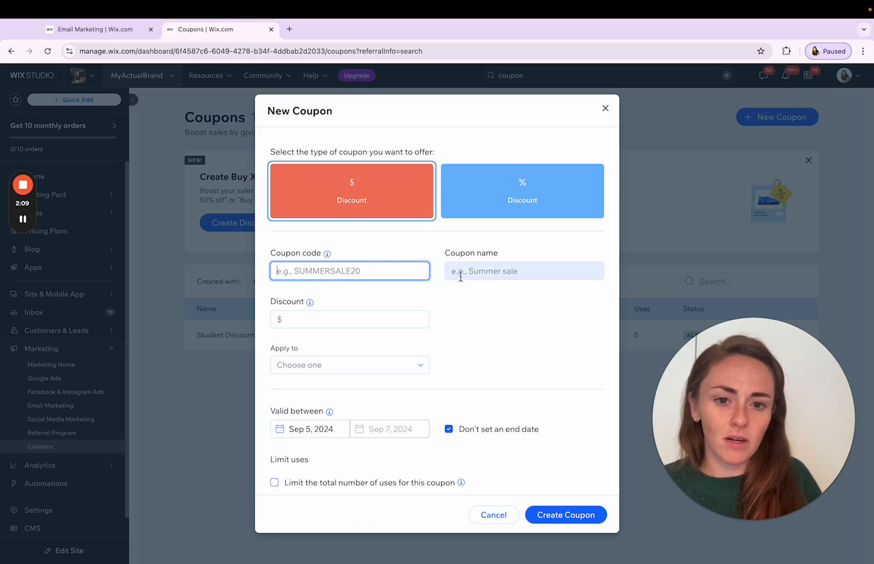
pyautogui.click(523, 270)
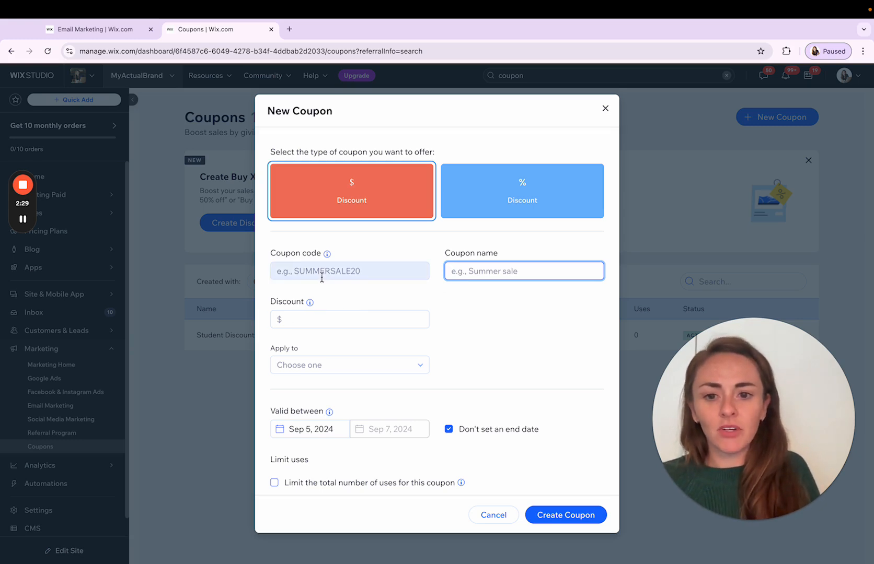
pyautogui.click(349, 320)
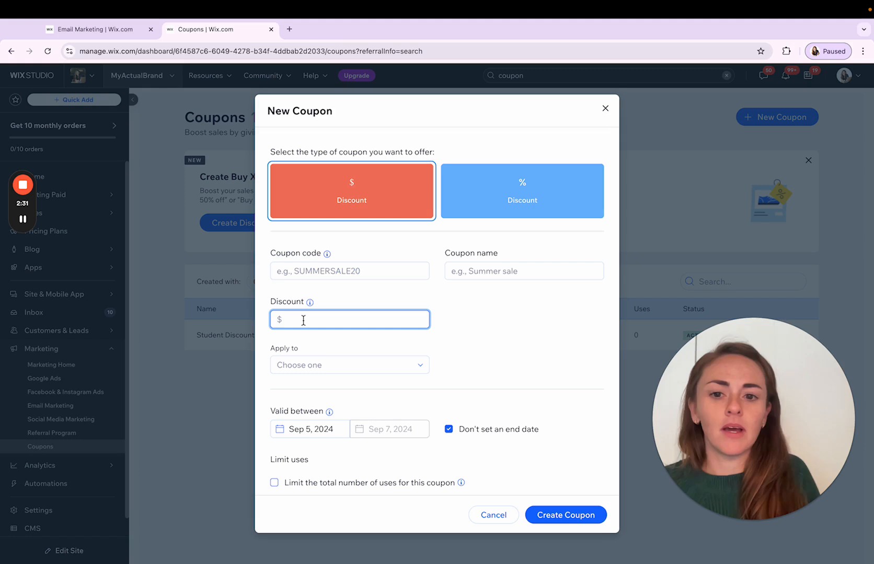
pyautogui.moveTo(301, 377)
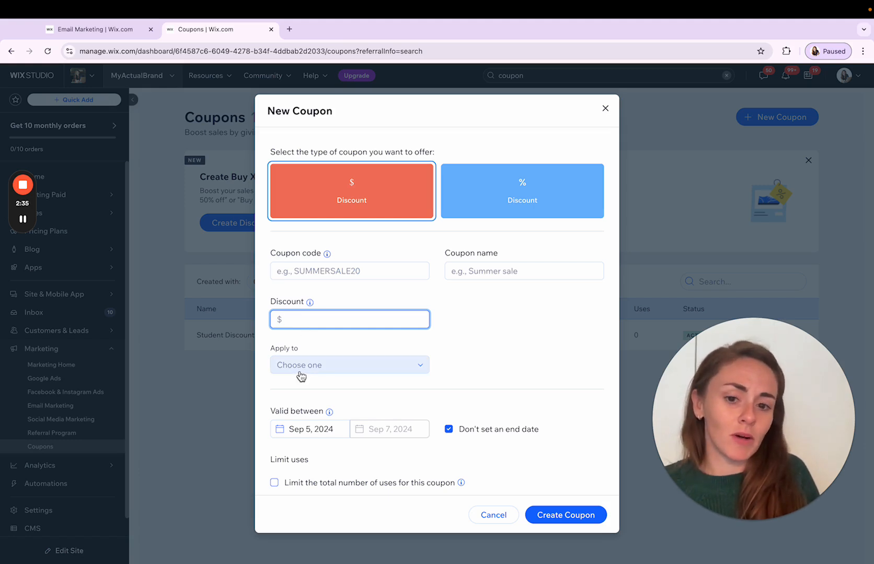
pyautogui.click(350, 365)
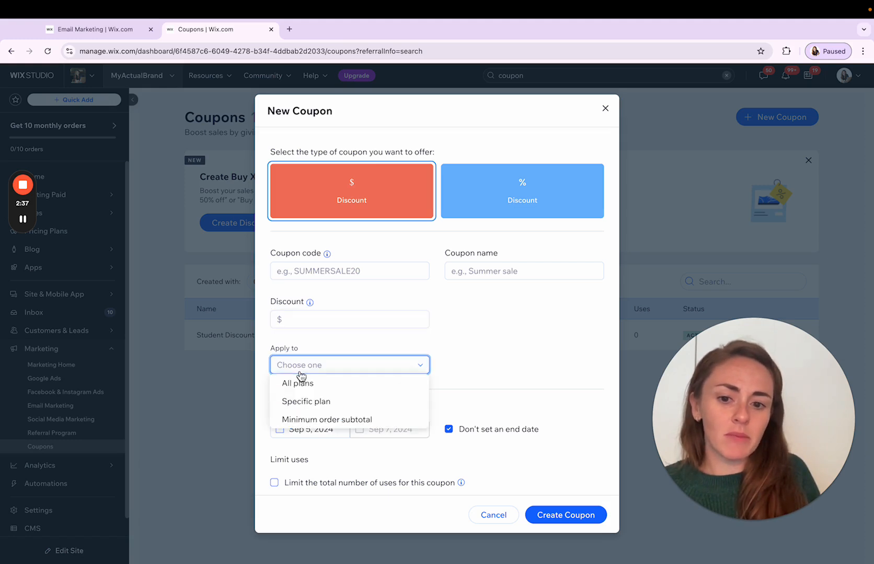
pyautogui.moveTo(312, 402)
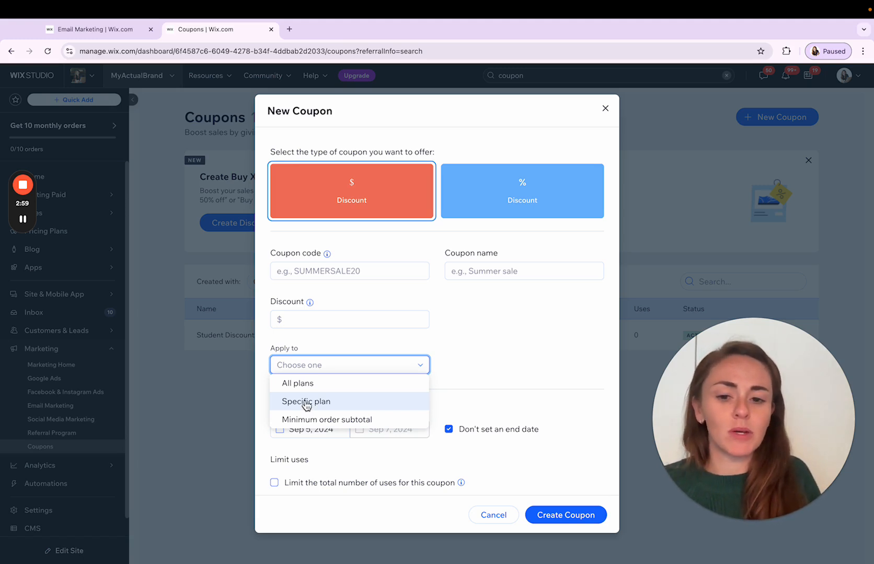
pyautogui.moveTo(311, 419)
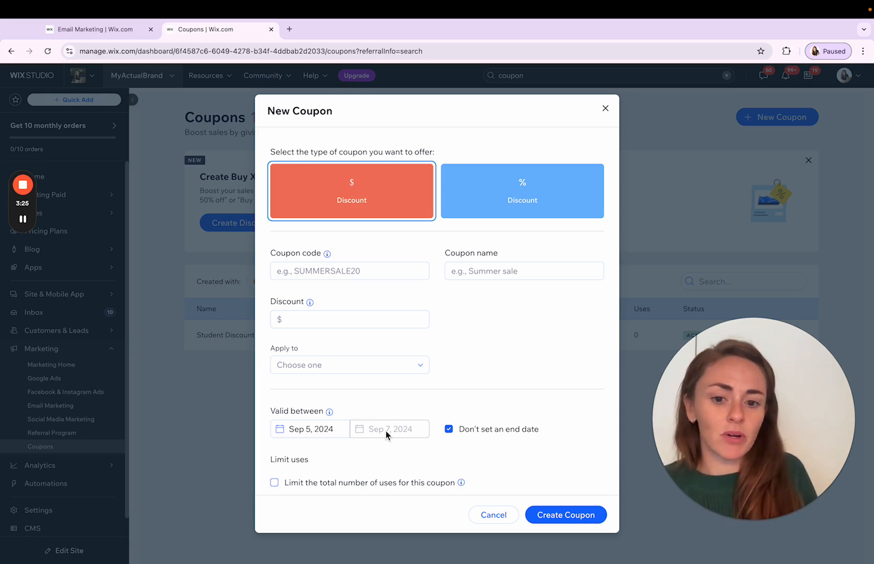
pyautogui.moveTo(320, 461)
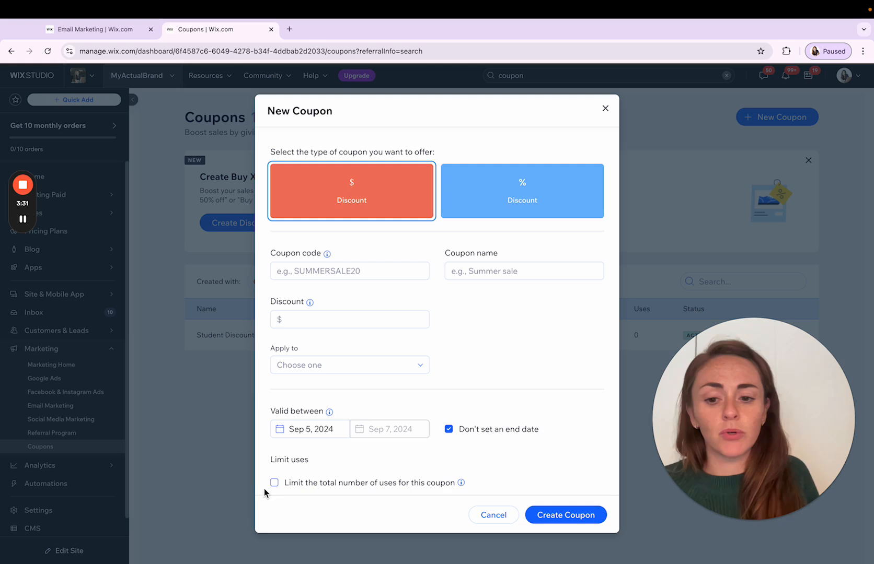
# - Switch on 'Limit the total number of uses for this coupon'
pyautogui.click(274, 483)
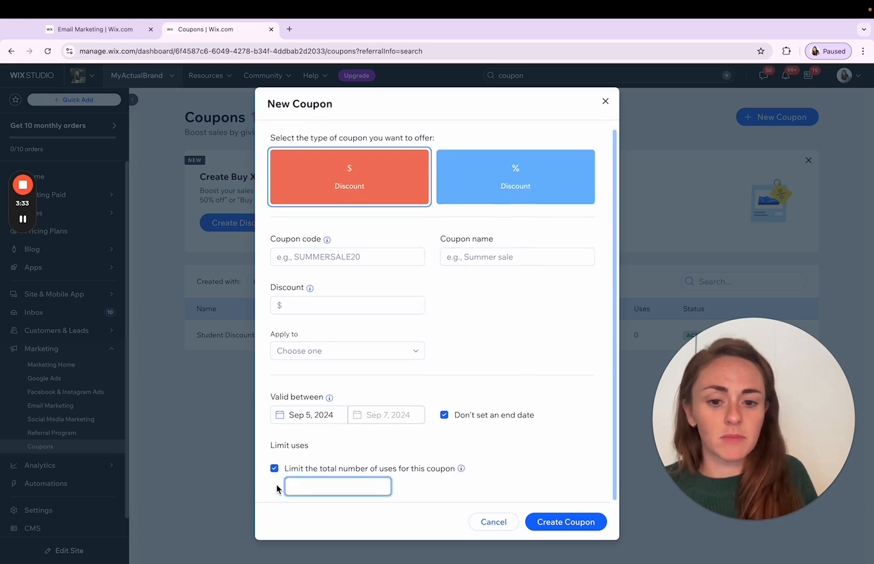
pyautogui.moveTo(460, 469)
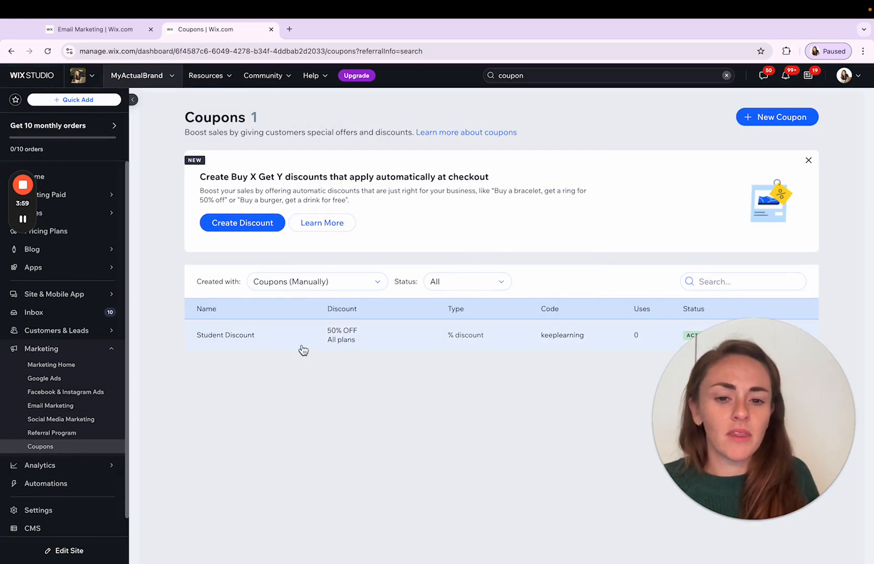
pyautogui.moveTo(226, 341)
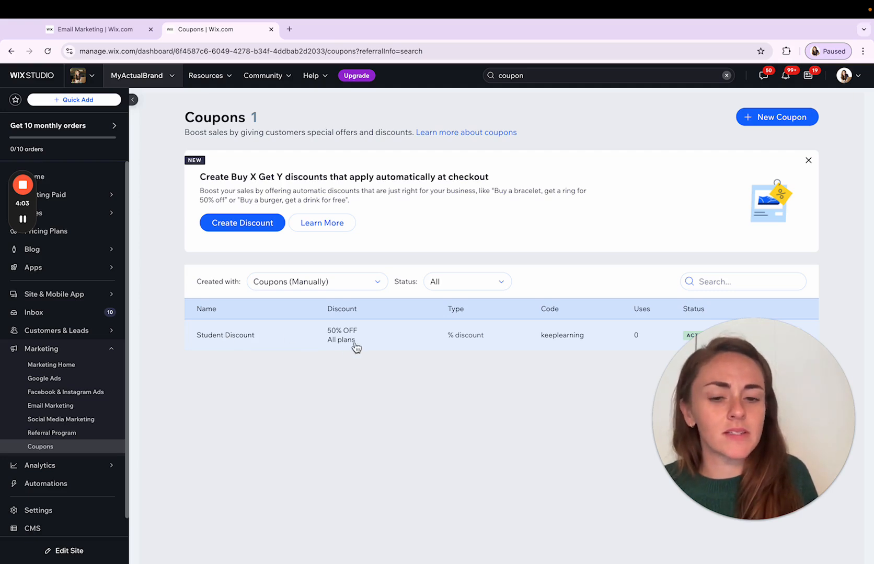
pyautogui.moveTo(573, 332)
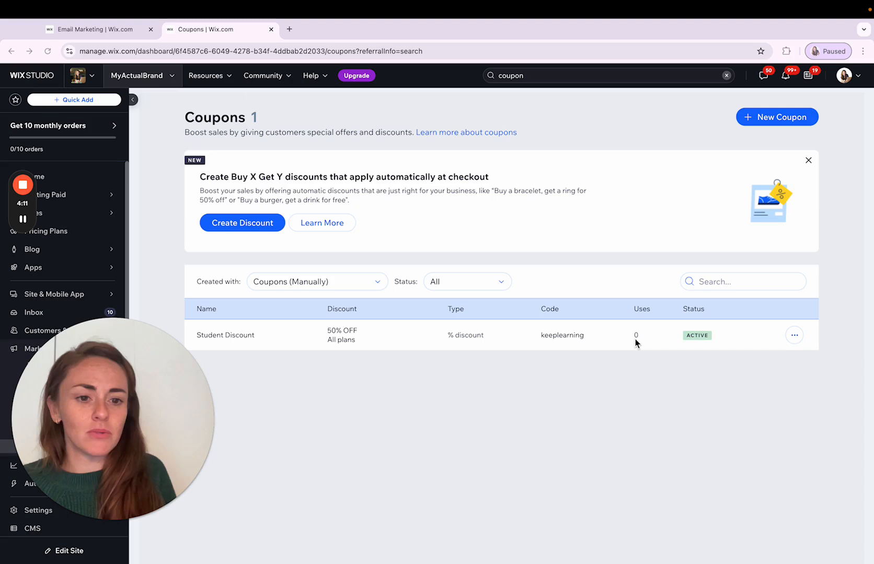
pyautogui.moveTo(695, 343)
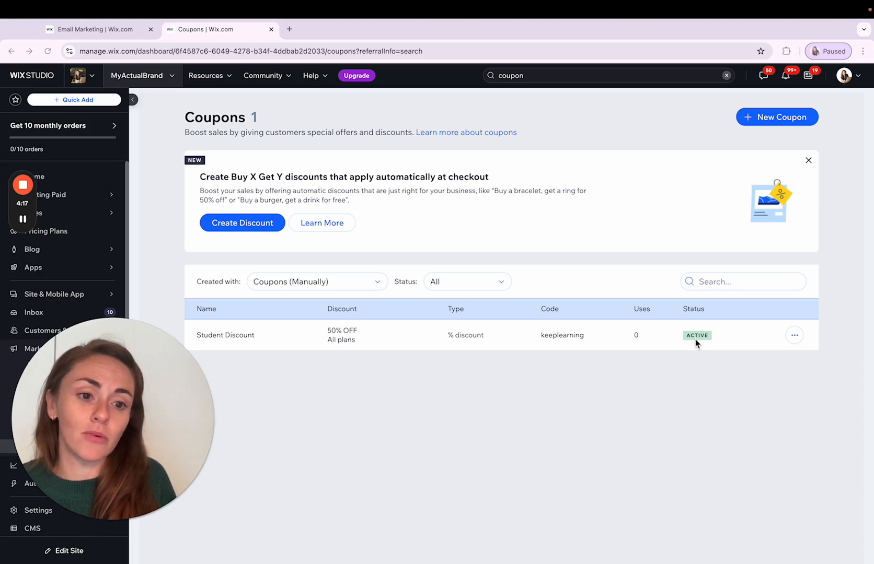
pyautogui.moveTo(793, 345)
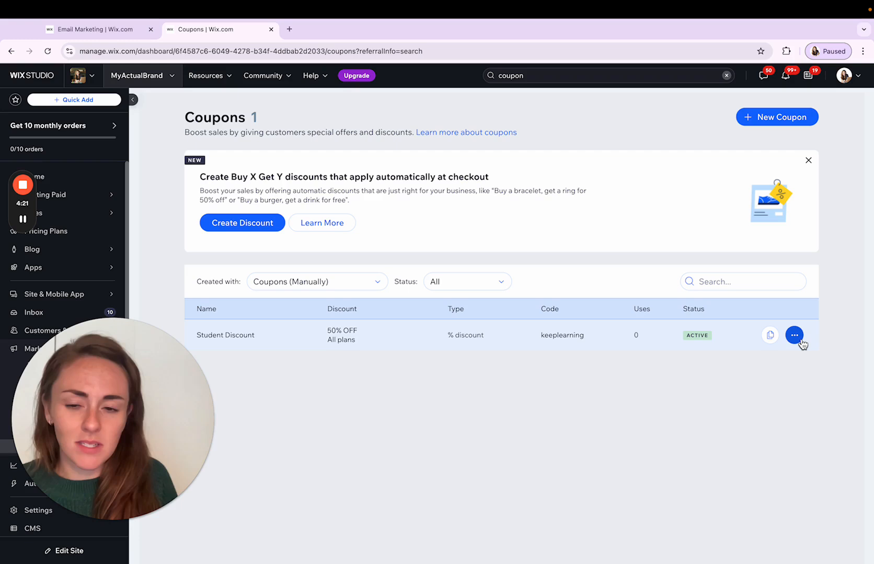
# - Show the Student Discount row's actions: Edit, Duplicate, Promote, Deactivate, Delete
pyautogui.click(793, 335)
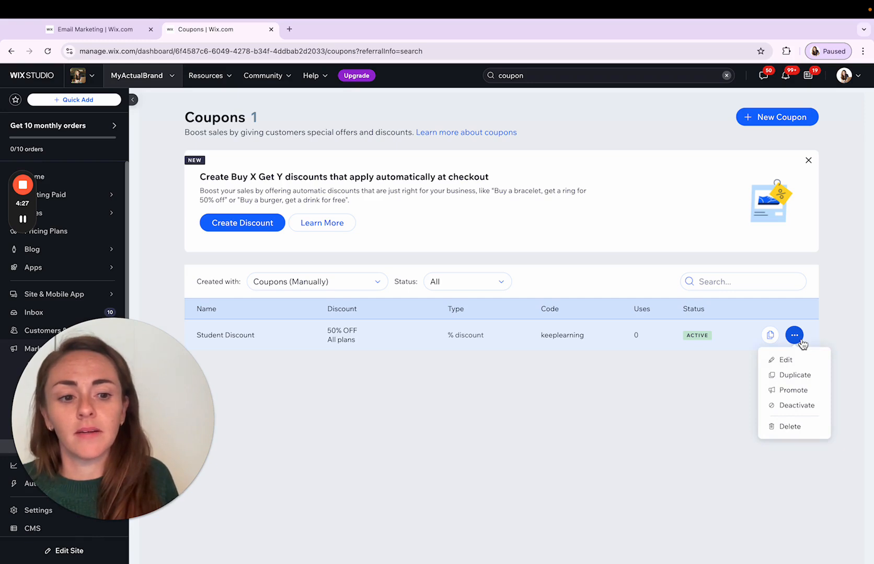
pyautogui.moveTo(792, 375)
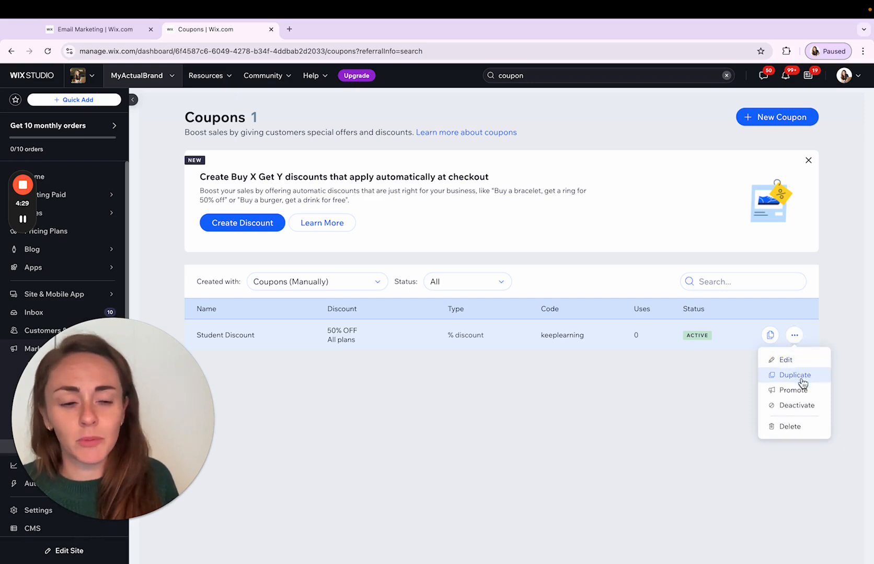
pyautogui.moveTo(694, 415)
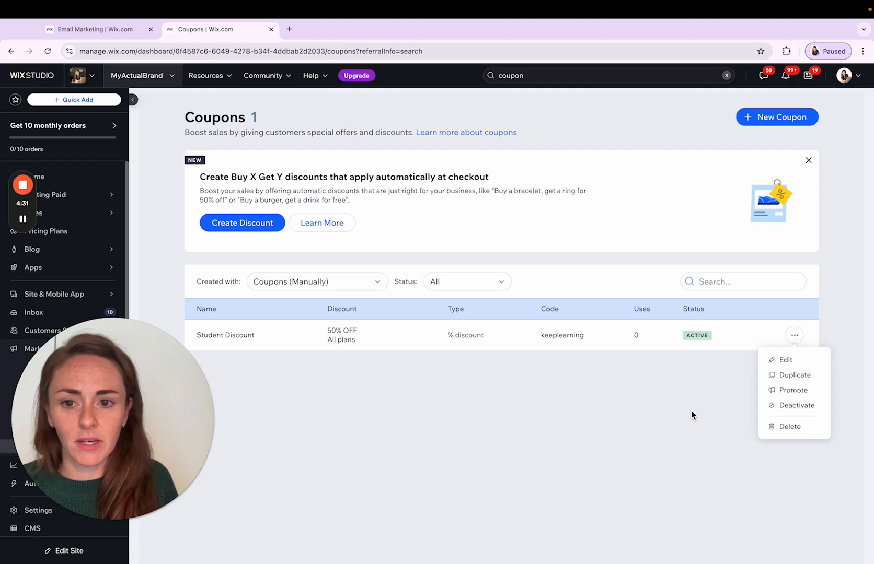